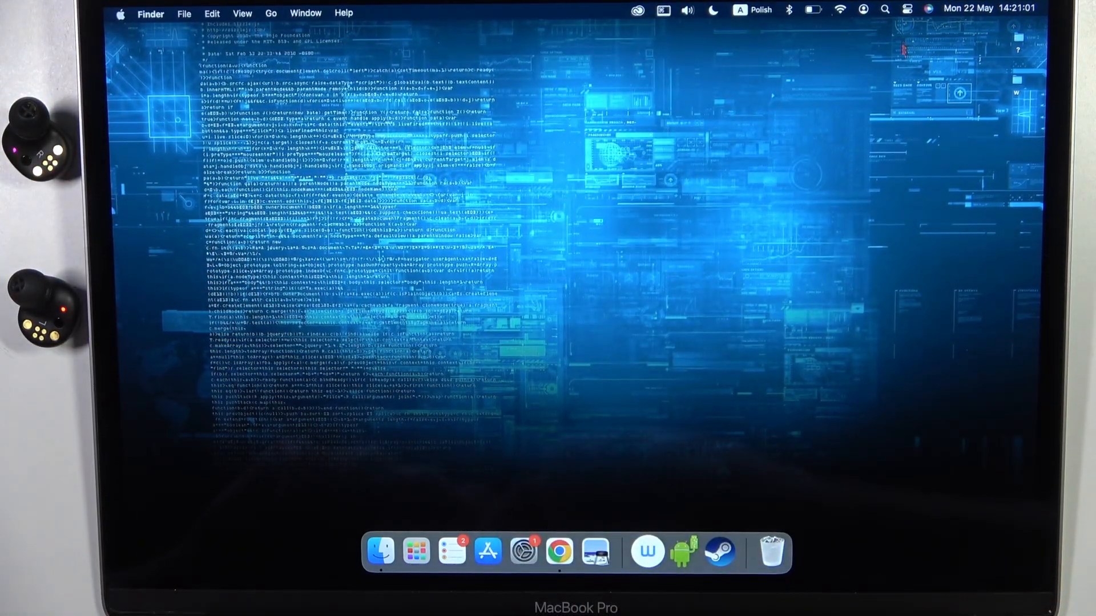
pyautogui.moveTo(523, 551)
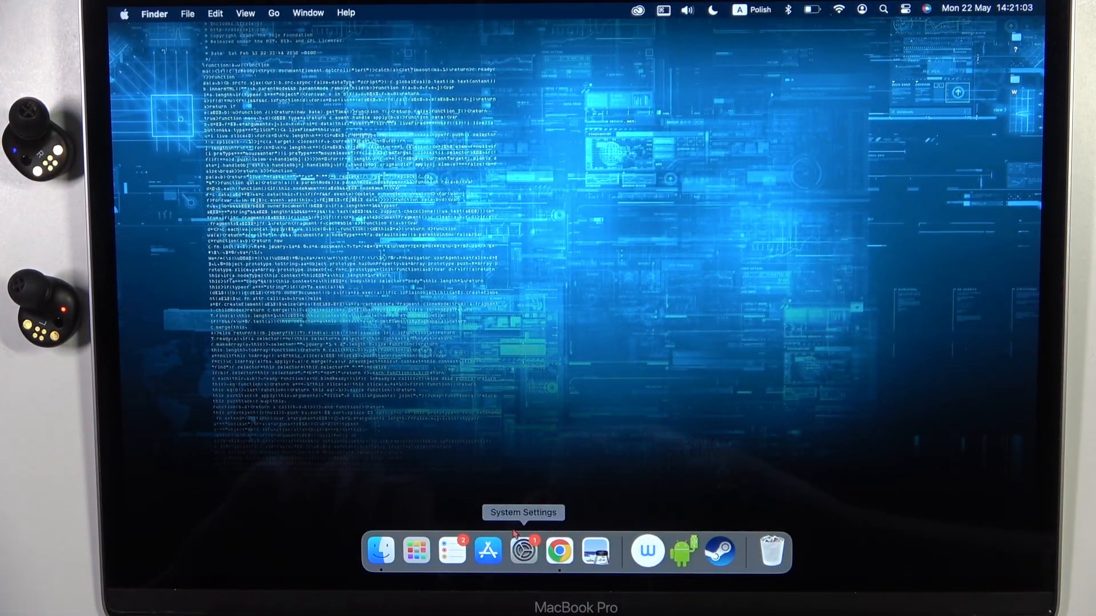
# Step: Launch System Settings from the Dock
pyautogui.click(523, 552)
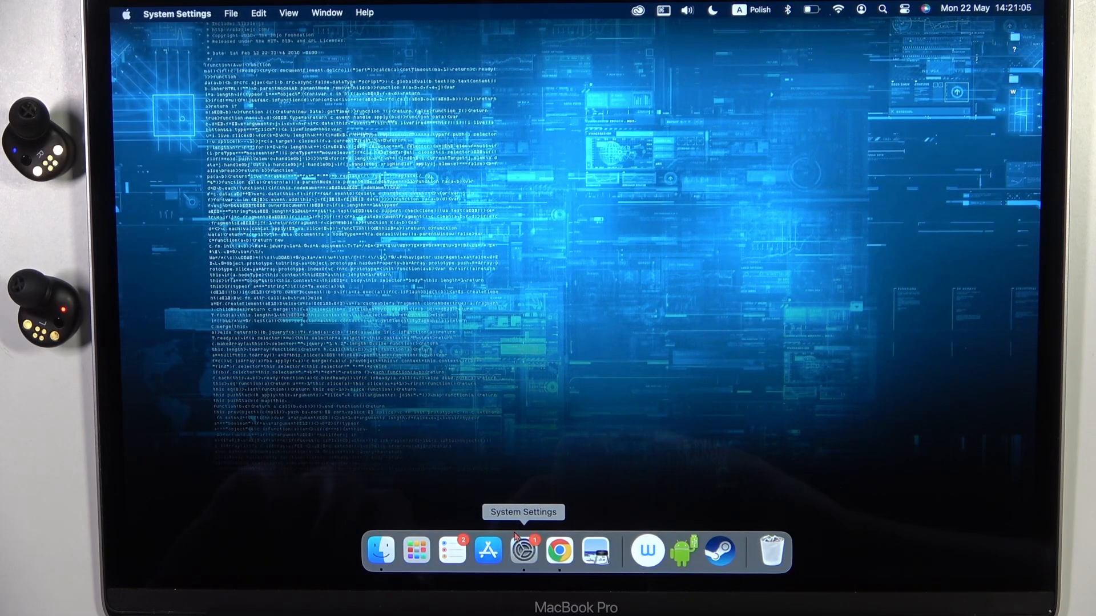
pyautogui.click(523, 551)
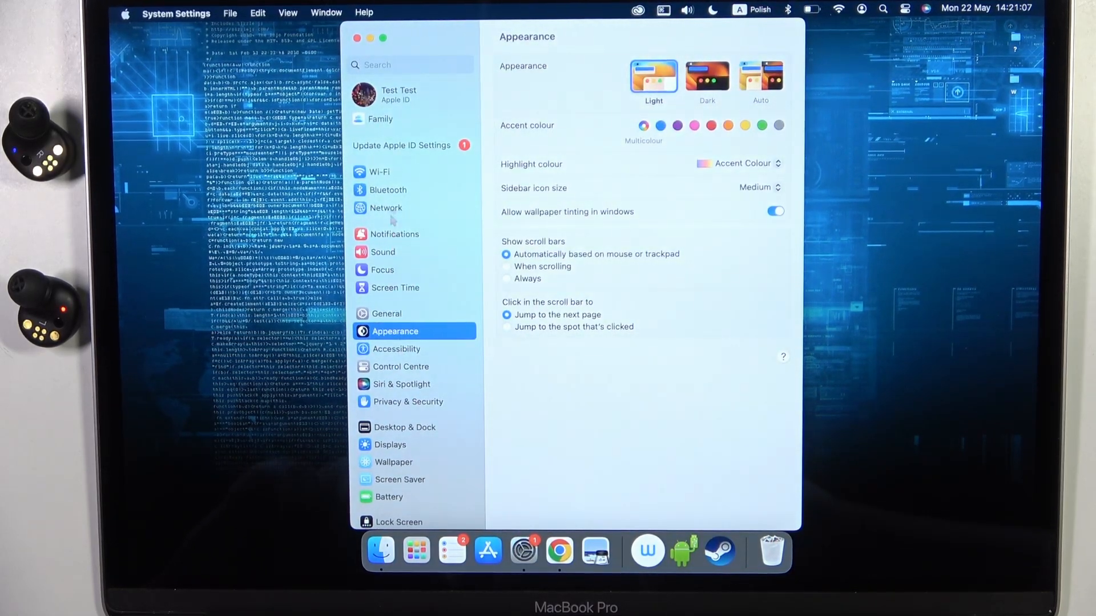
# Step: Confirm MOMENTUM TW 2 hardreset shows Connected in Bluetooth, then go to Sound settings
pyautogui.click(388, 189)
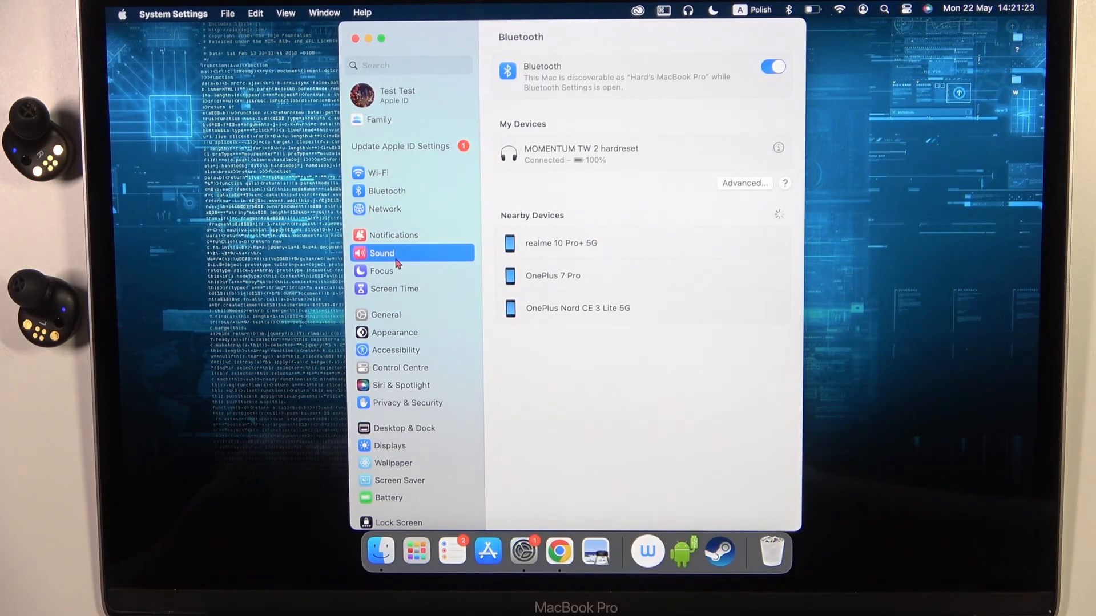
pyautogui.click(382, 253)
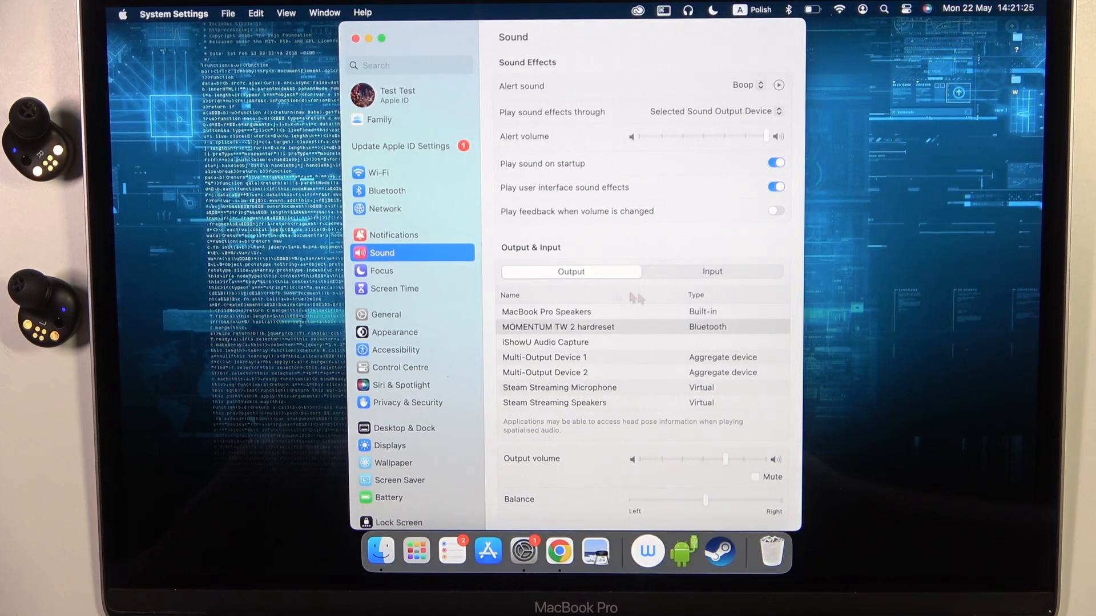
pyautogui.click(710, 271)
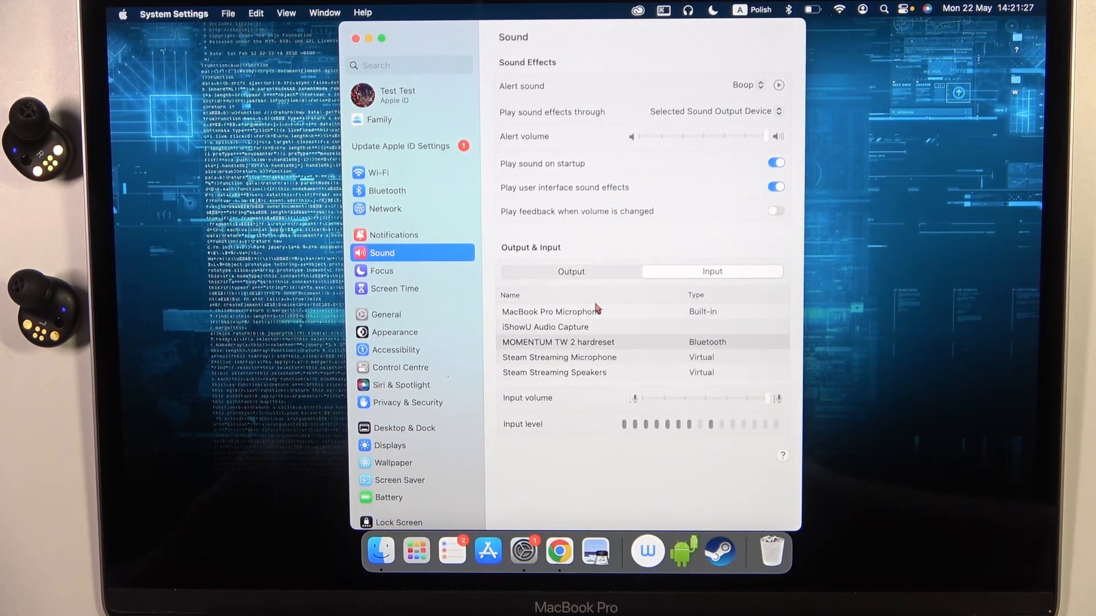
pyautogui.click(570, 271)
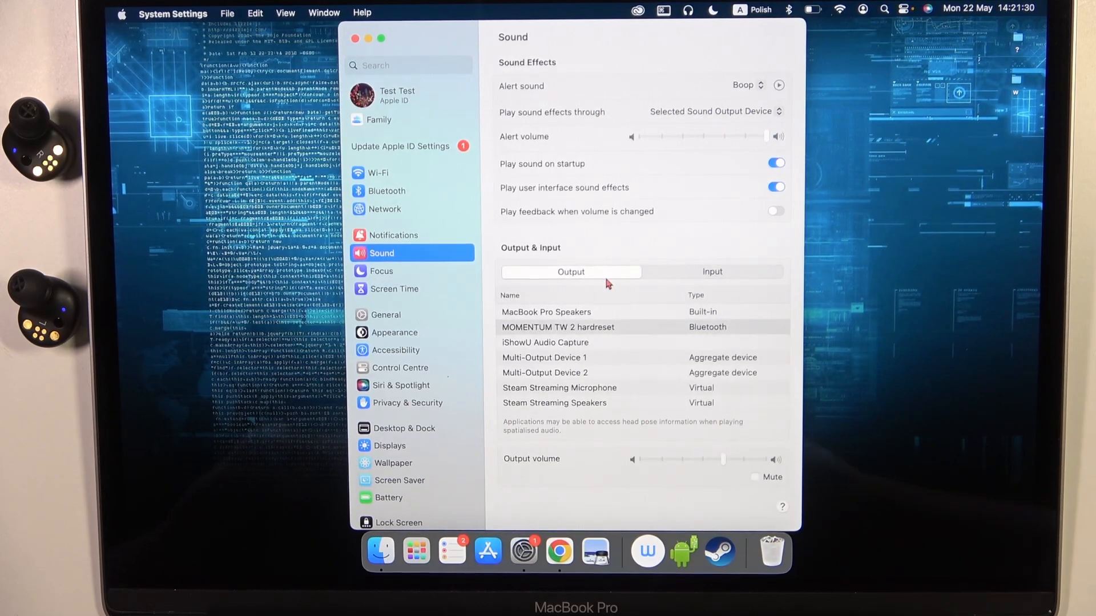